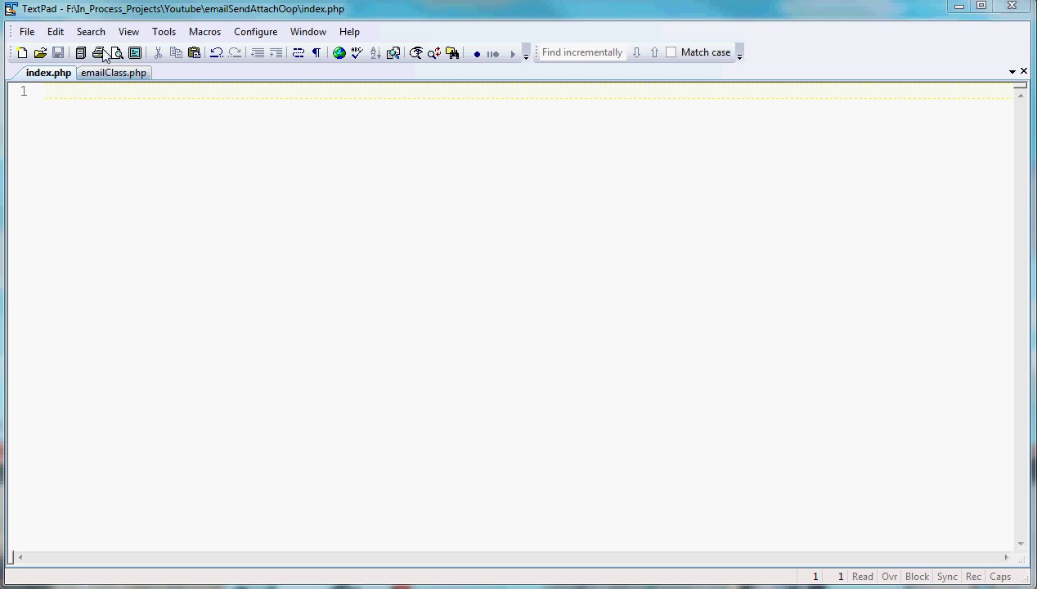
# Make emailClass.php the active document instead of index.php
pyautogui.click(98, 83)
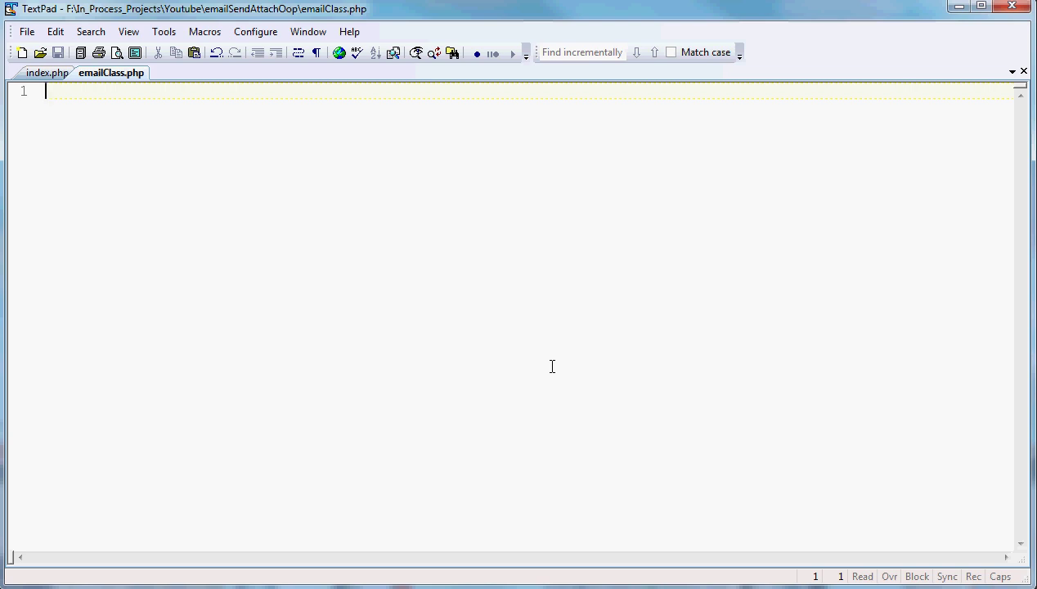
pyautogui.moveTo(635, 384)
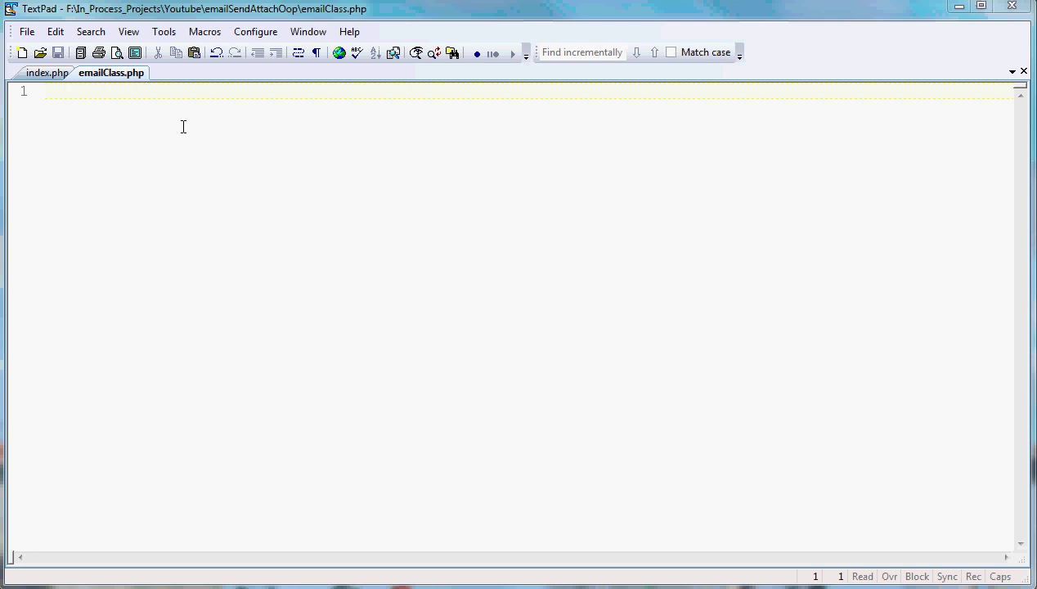
# Start a <?php block and declare class email with its opening brace
pyautogui.write('<')
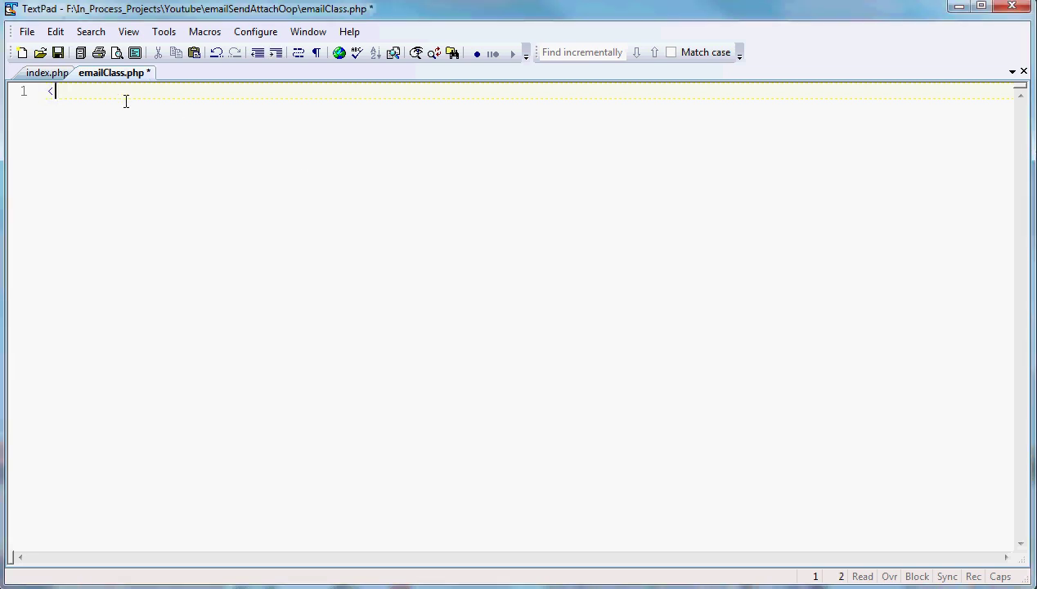
pyautogui.write('?php')
pyautogui.write('?>')
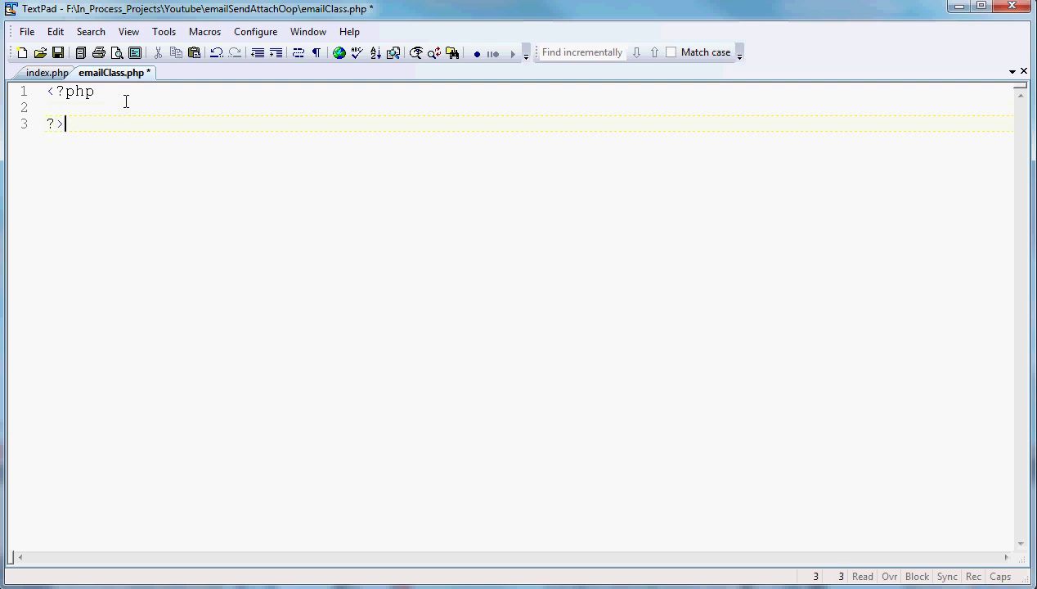
pyautogui.write('class email')
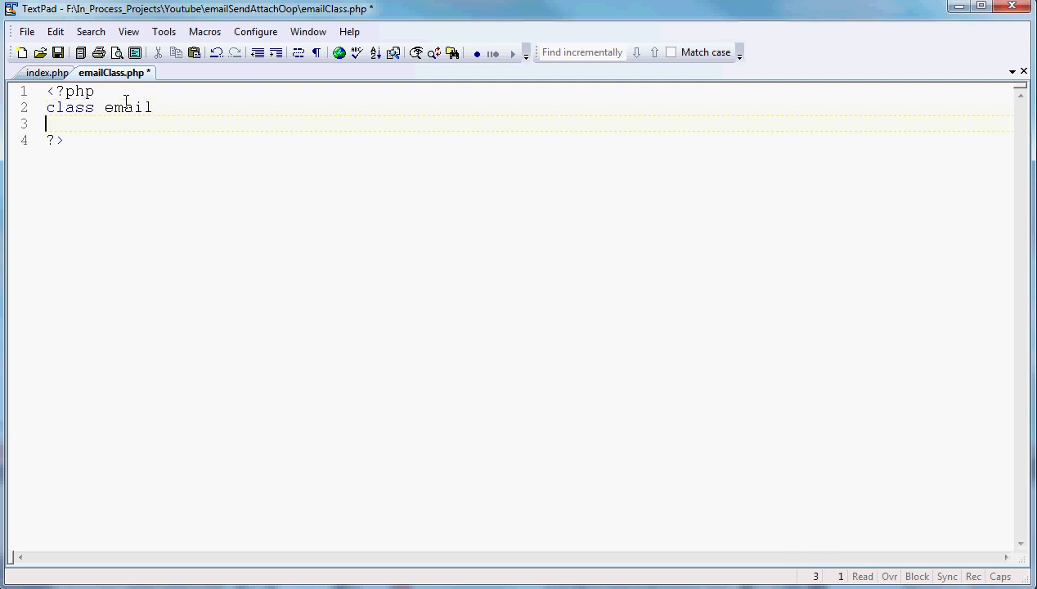
pyautogui.write('{')
pyautogui.write('}')
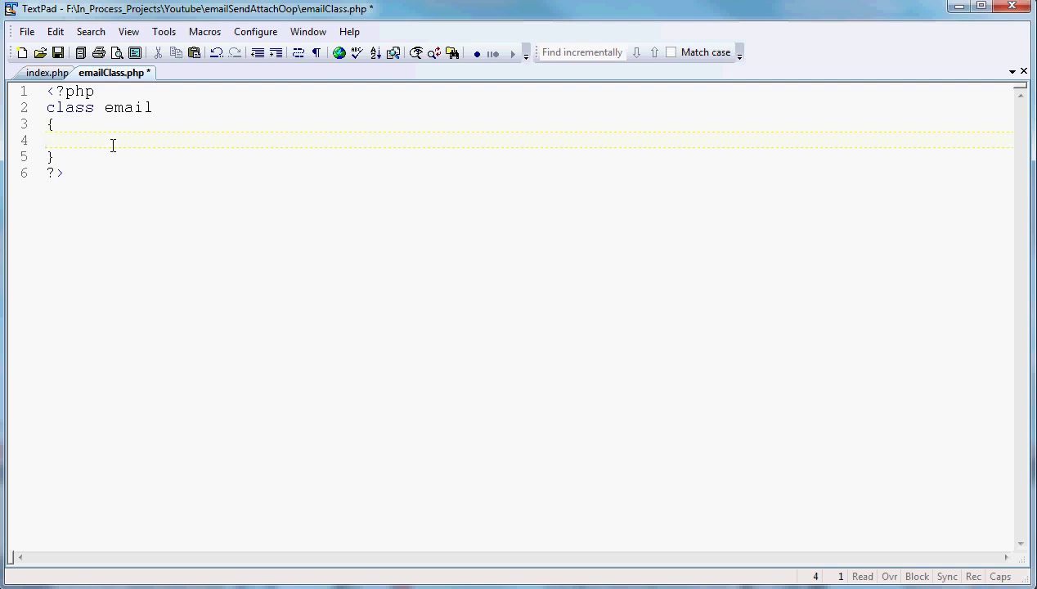
# Declare an empty emailWithAttach() function inside the class and close the braces
pyautogui.write('fun')
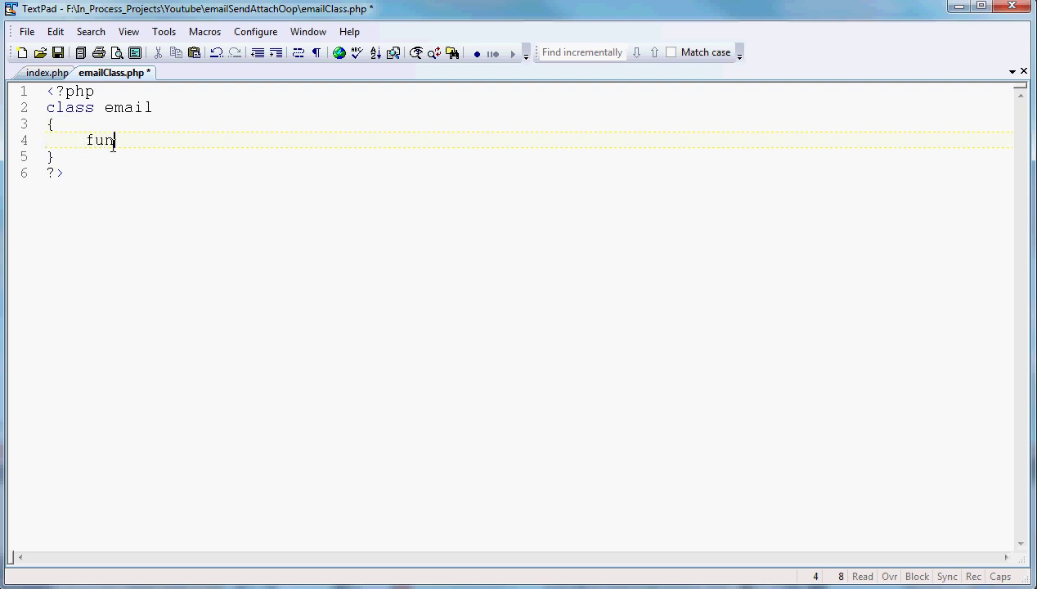
pyautogui.write('ction')
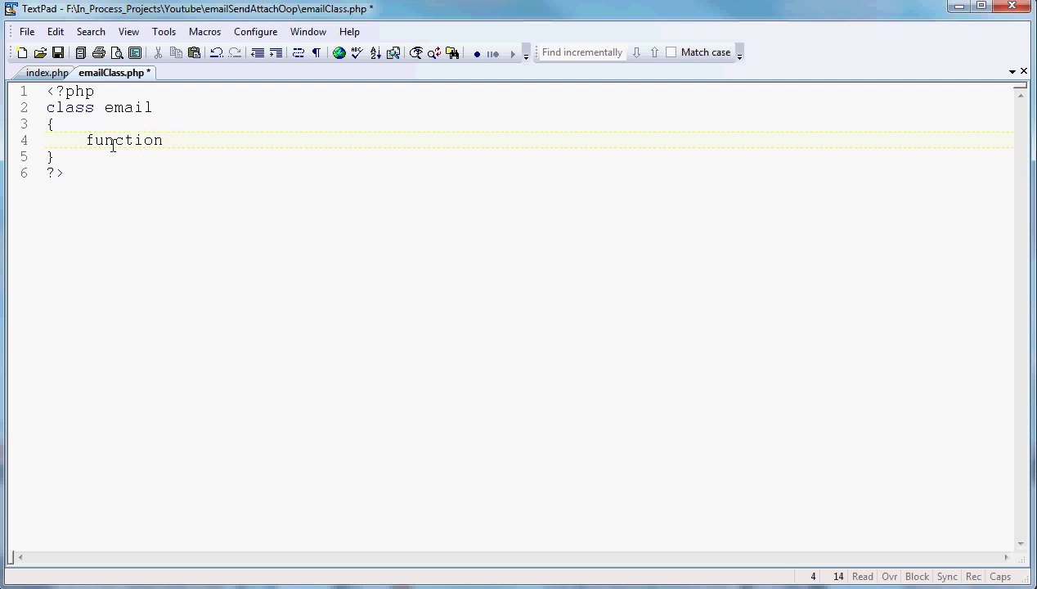
pyautogui.write('em')
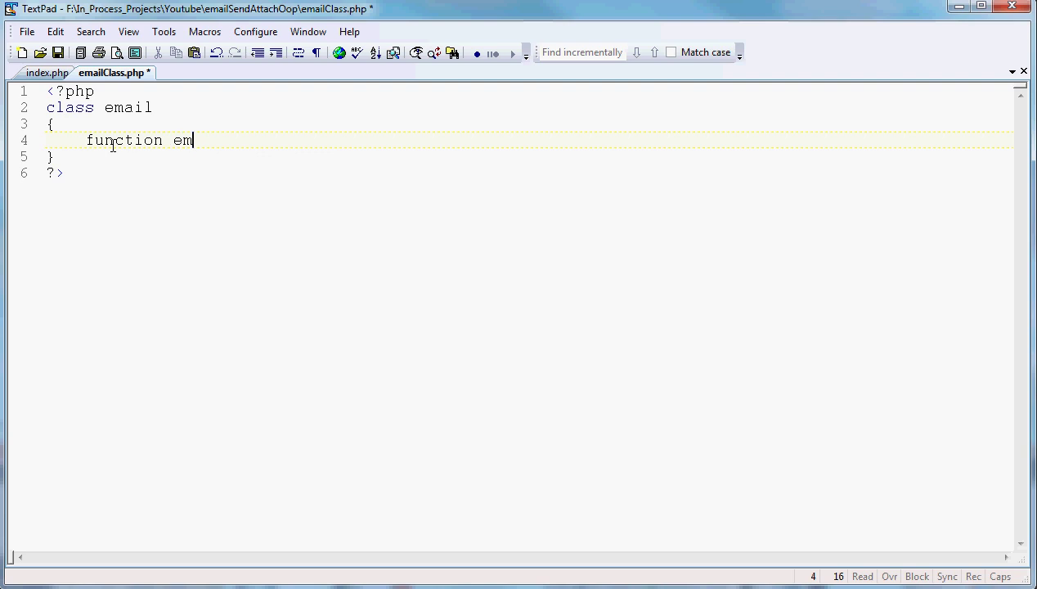
pyautogui.write('ailW')
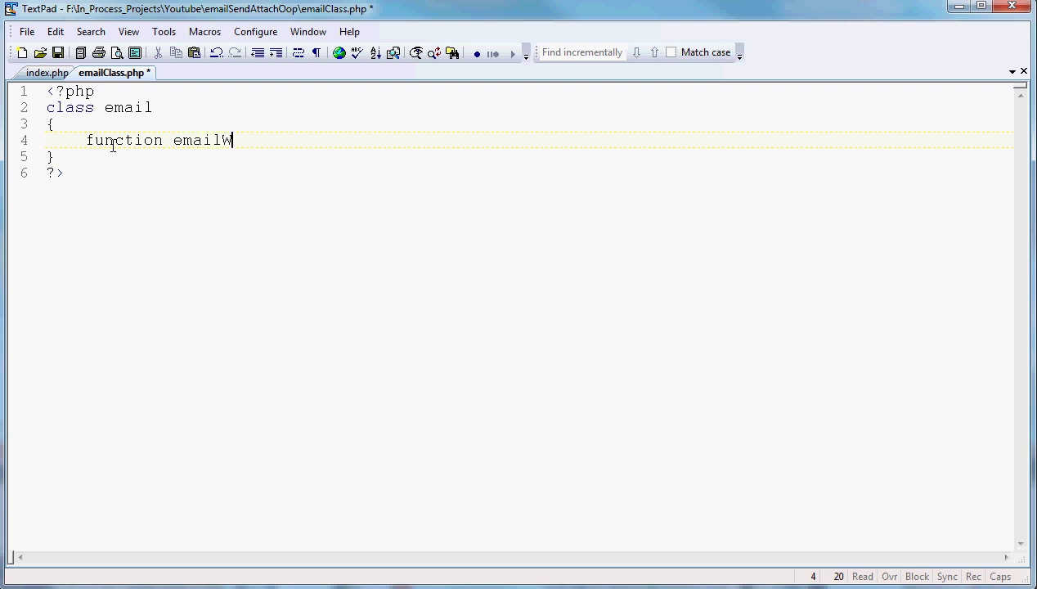
pyautogui.write('ithAtt')
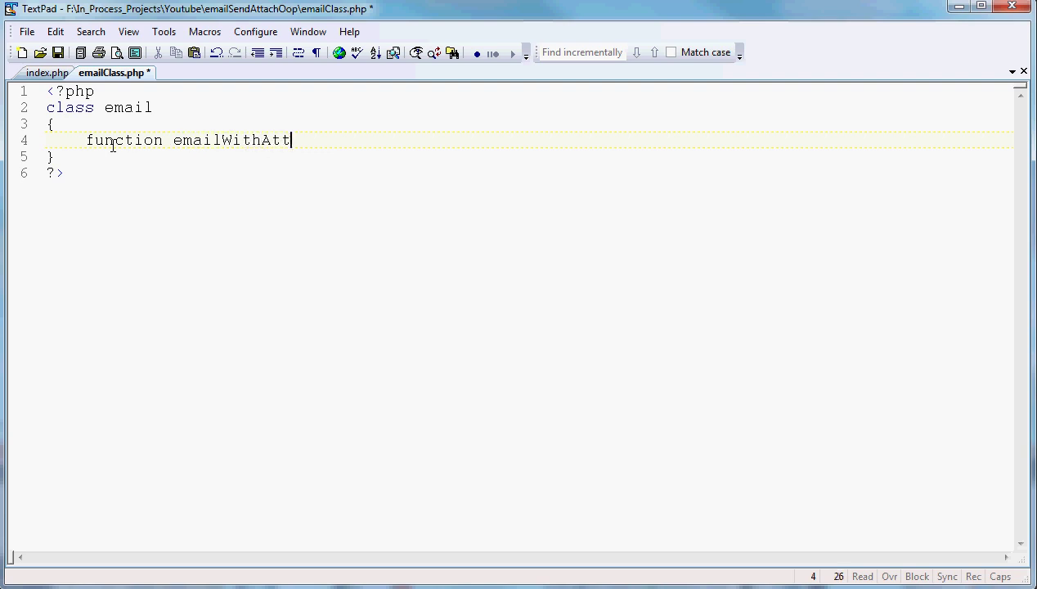
pyautogui.write('ach')
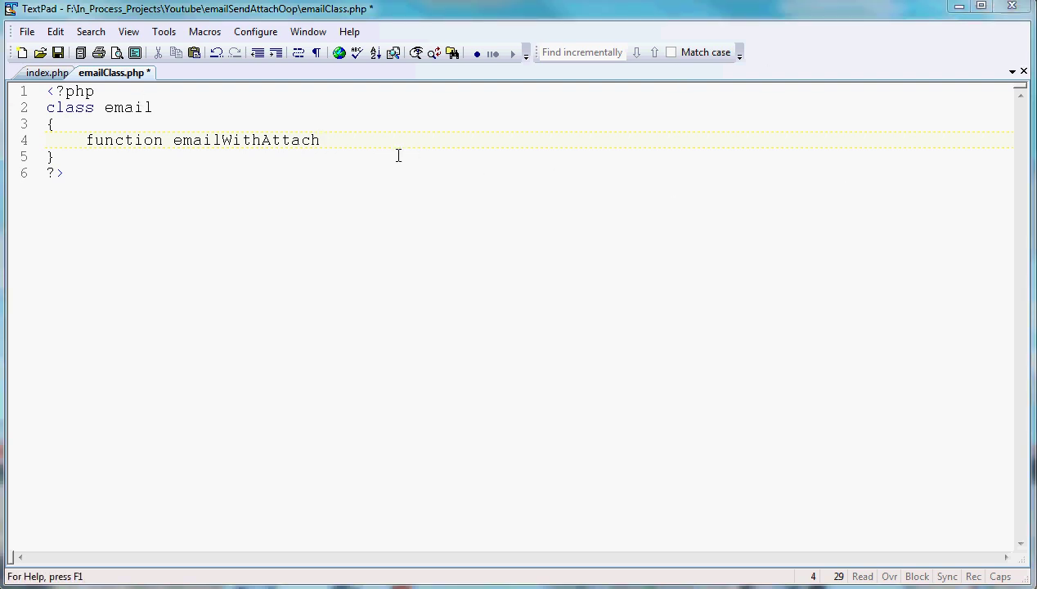
pyautogui.write('(')
pyautogui.write('{')
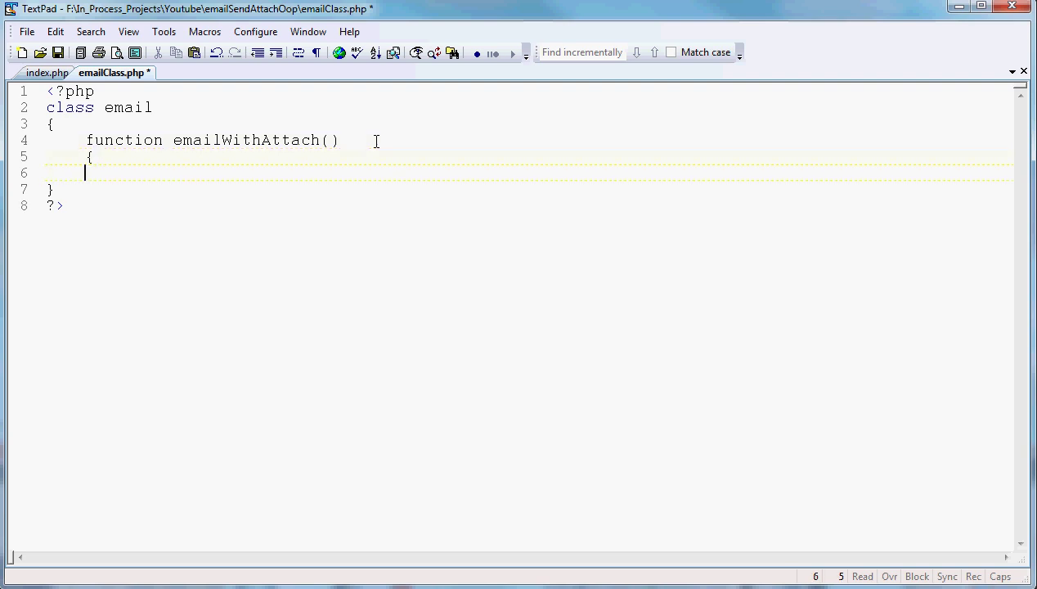
pyautogui.write('}')
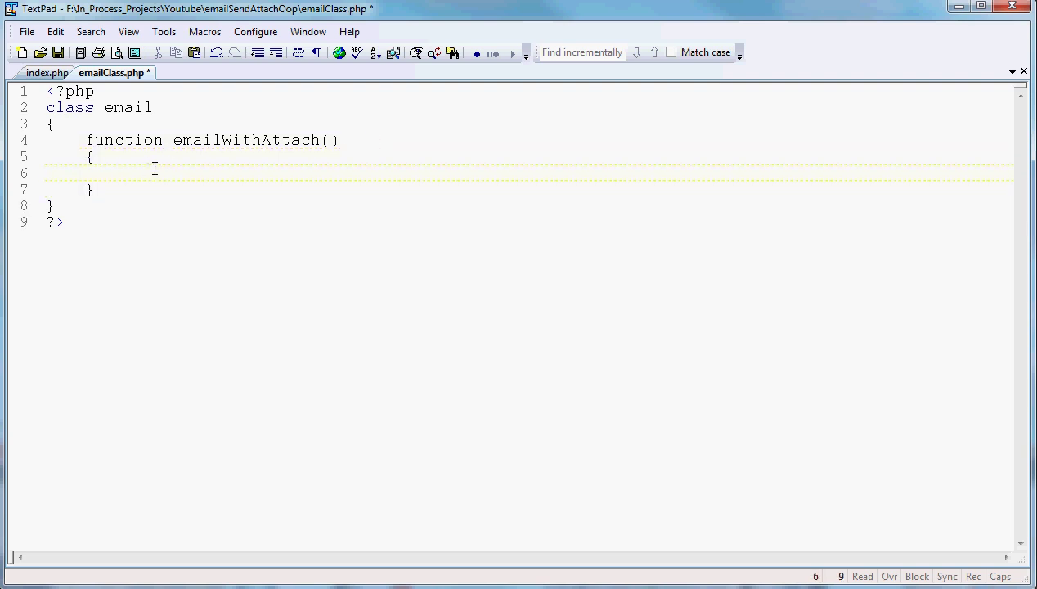
pyautogui.moveTo(451, 187)
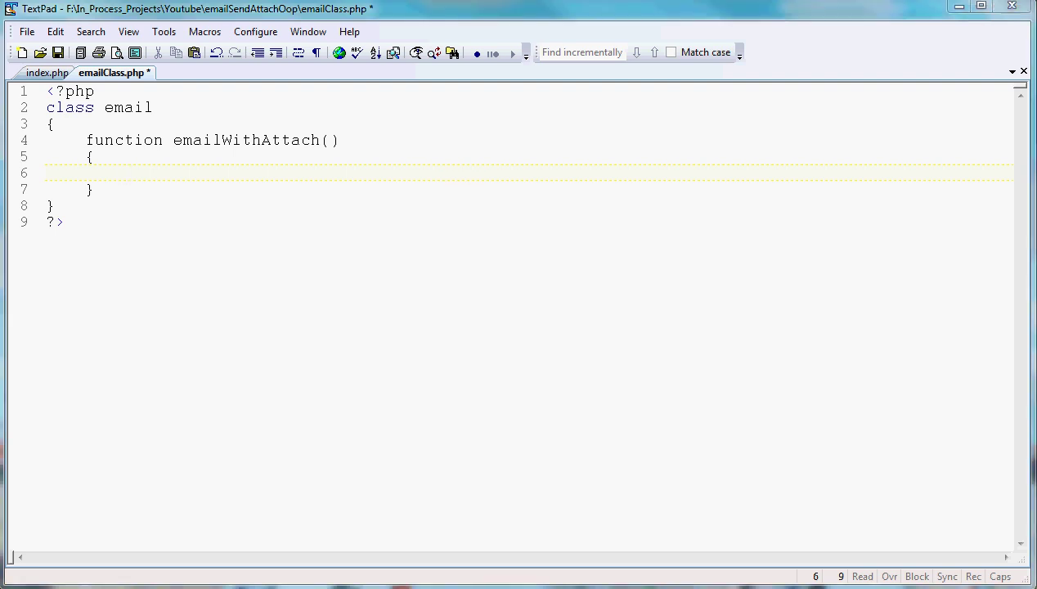
# Add the parameter list $fromaddress, $toAddress, $mailSubject, message head, main, signature, file path and name
pyautogui.click(330, 140)
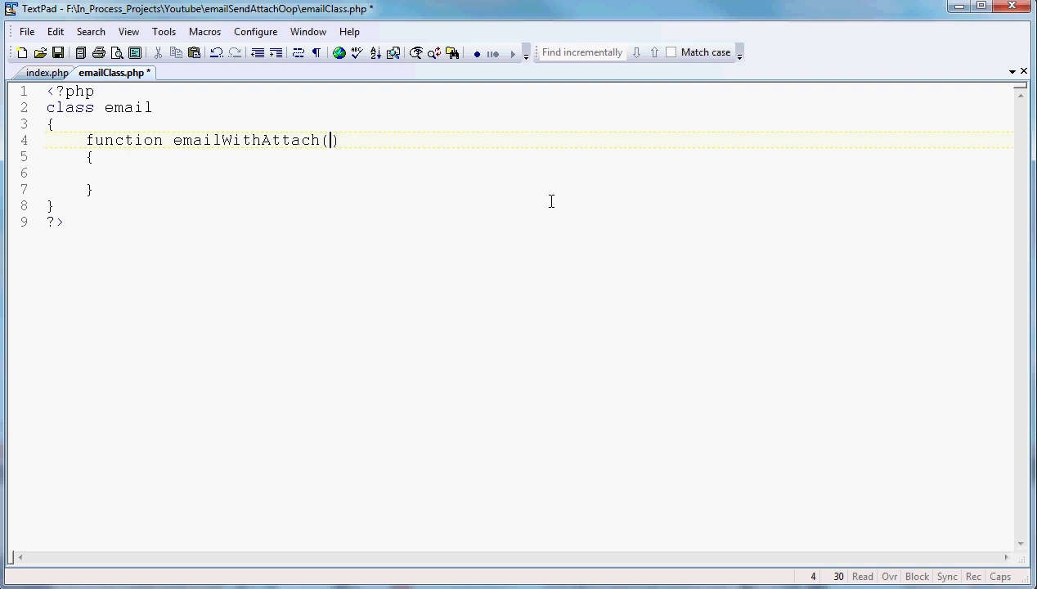
pyautogui.moveTo(592, 211)
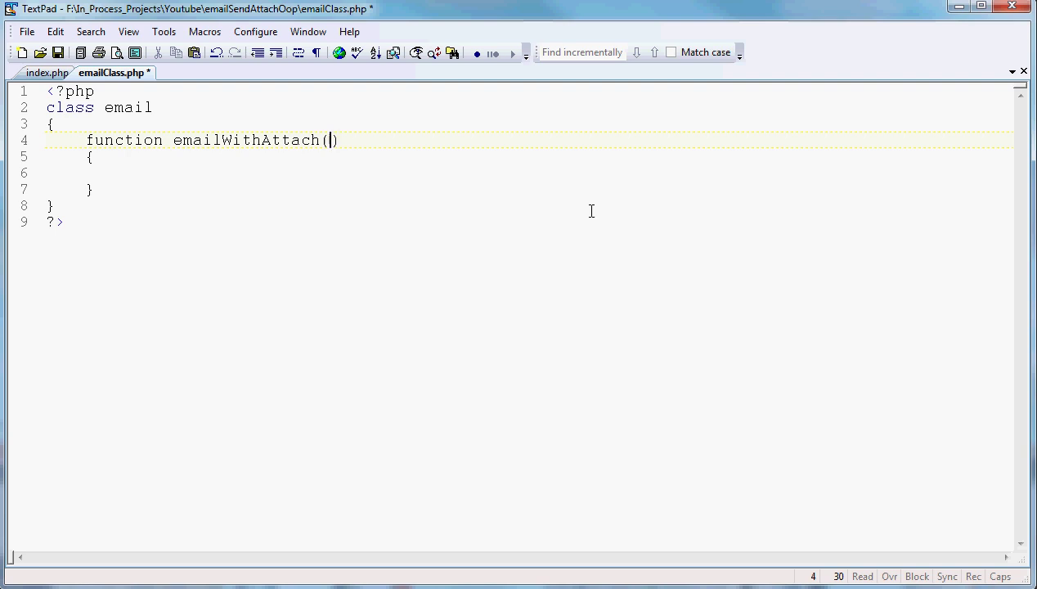
pyautogui.write('$fromaddress,$toAddress,$mailSubject,$mailMessageHead,$mailMessageMain,$mailMessageSign,$filePath,$fileName')
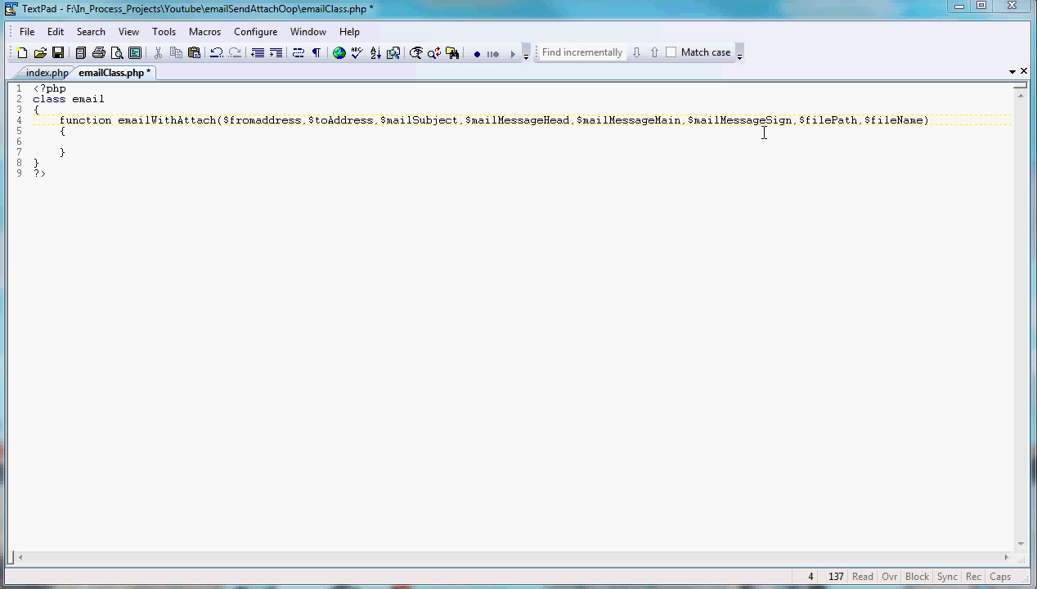
pyautogui.moveTo(752, 154)
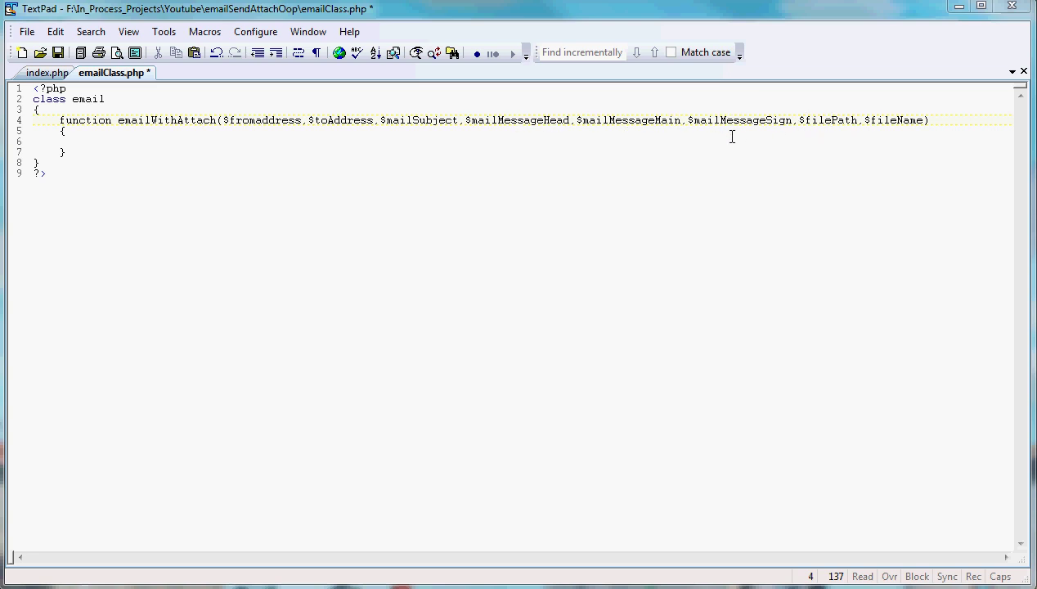
pyautogui.moveTo(692, 144)
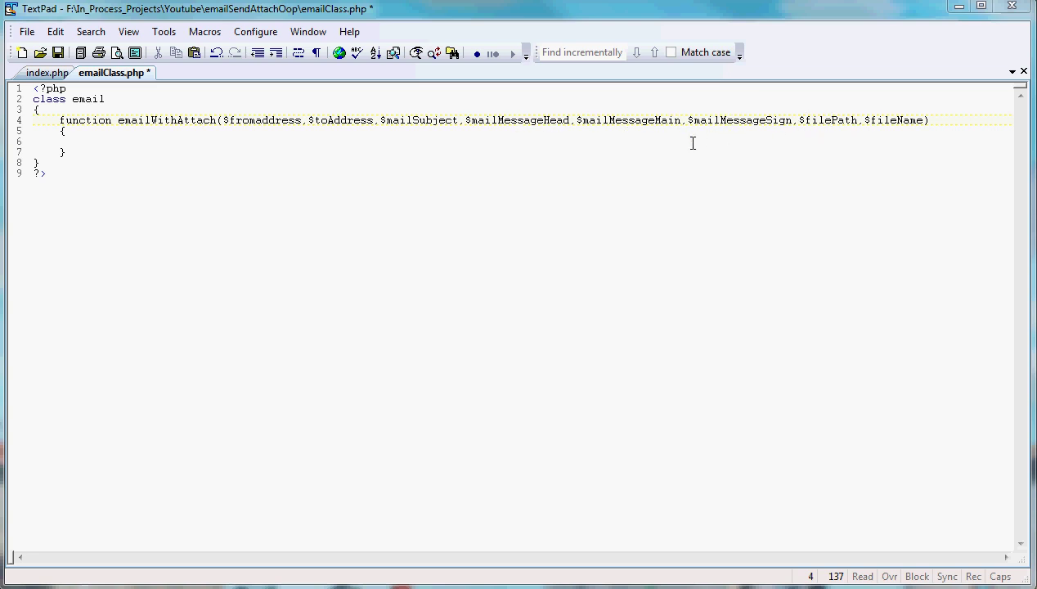
pyautogui.moveTo(732, 134)
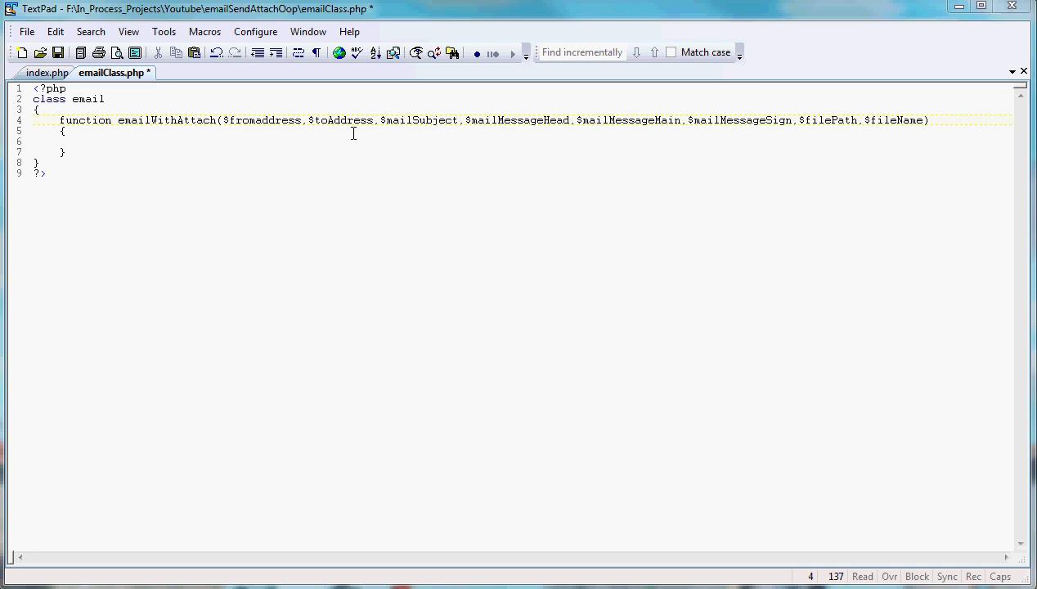
pyautogui.moveTo(894, 125)
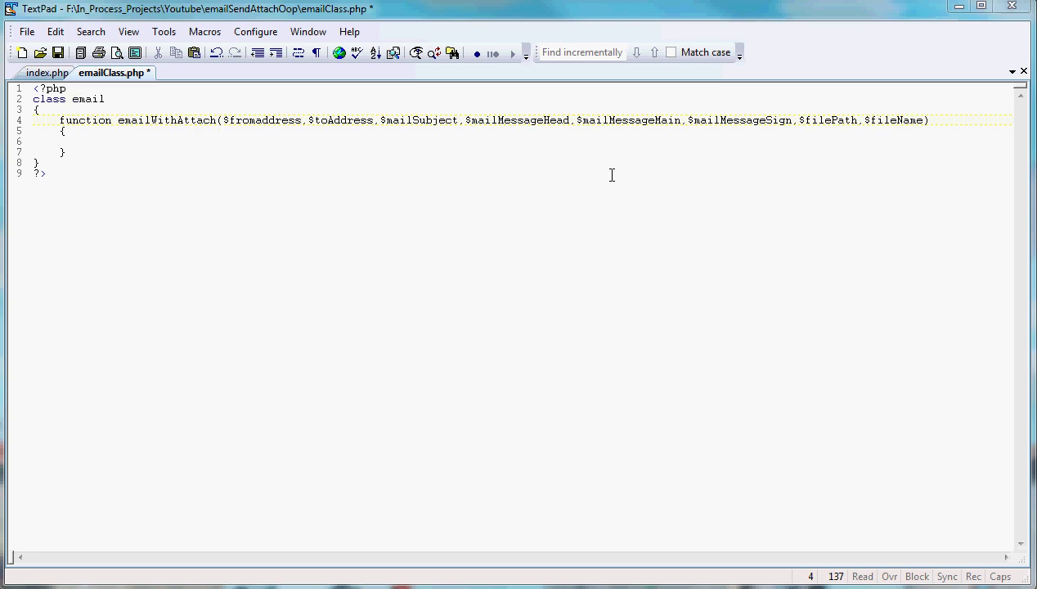
pyautogui.moveTo(533, 157)
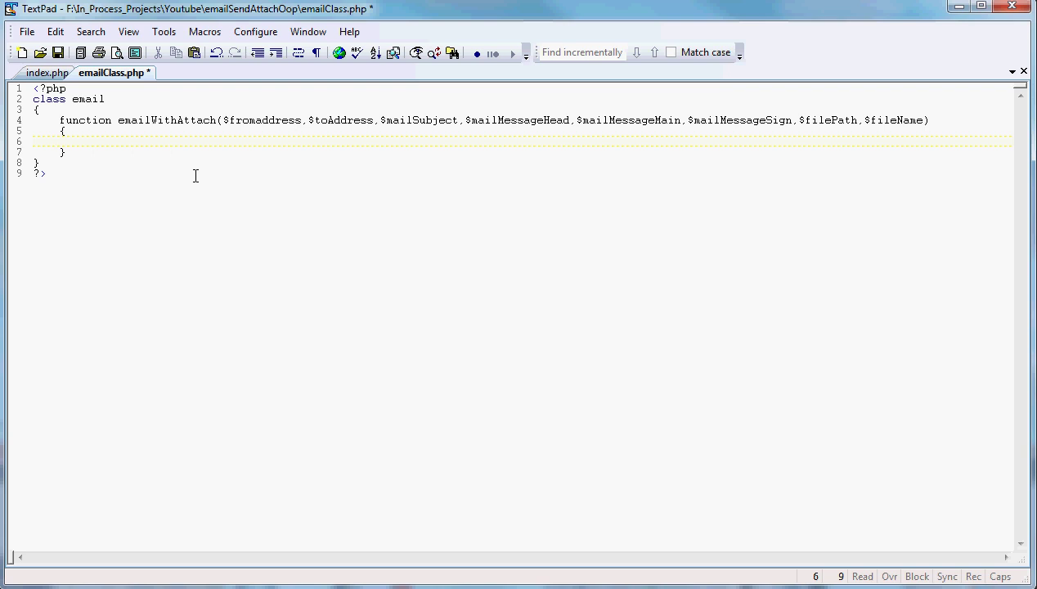
# Add $fileatt_name, $fileatt and $fileatt_type assignments in the function body and apply the document font
pyautogui.click(85, 144)
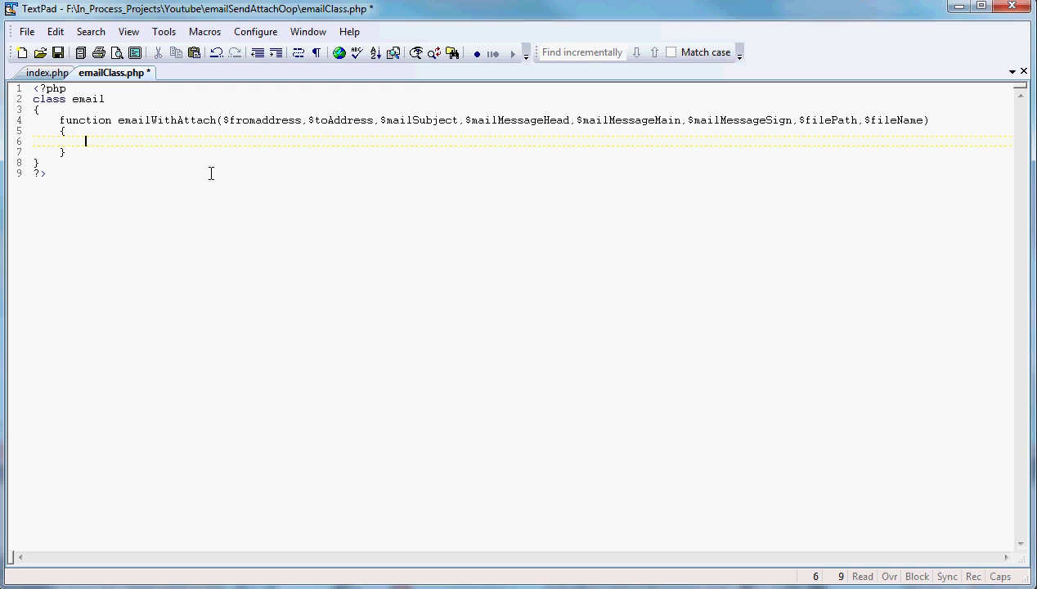
pyautogui.moveTo(700, 213)
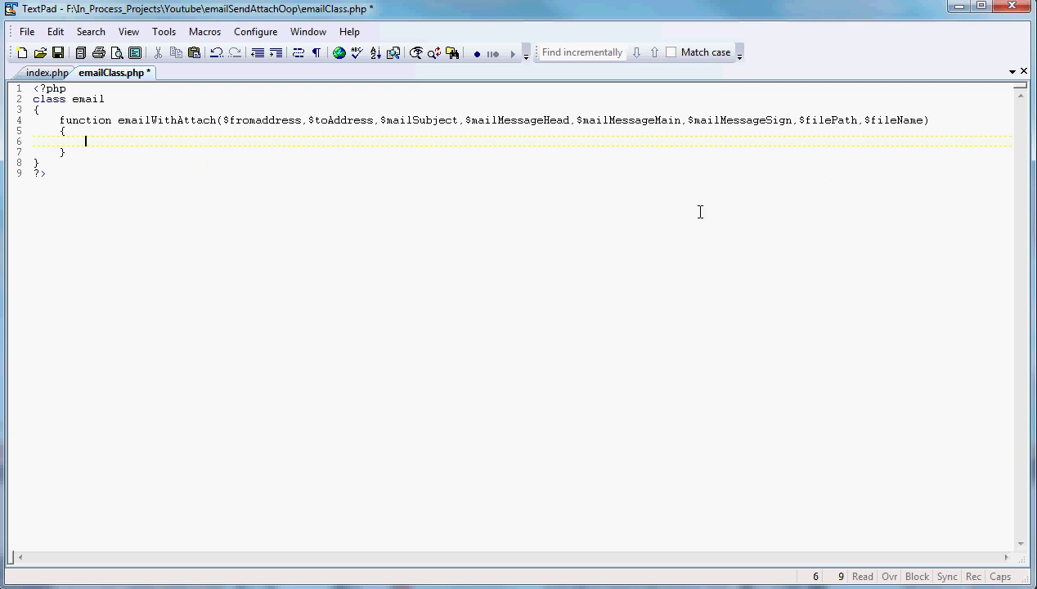
pyautogui.moveTo(961, 216)
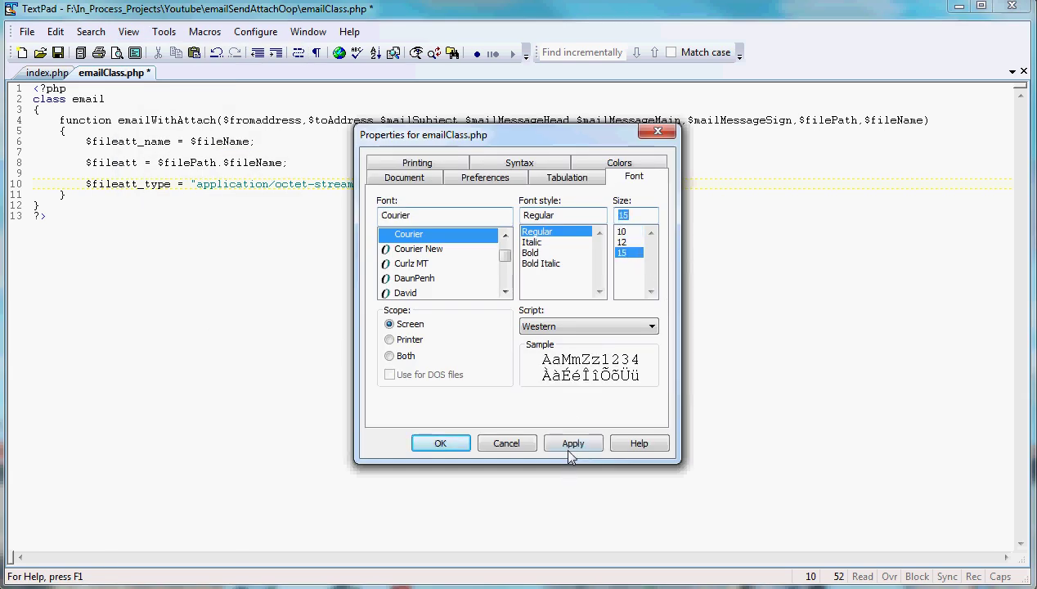
pyautogui.click(442, 441)
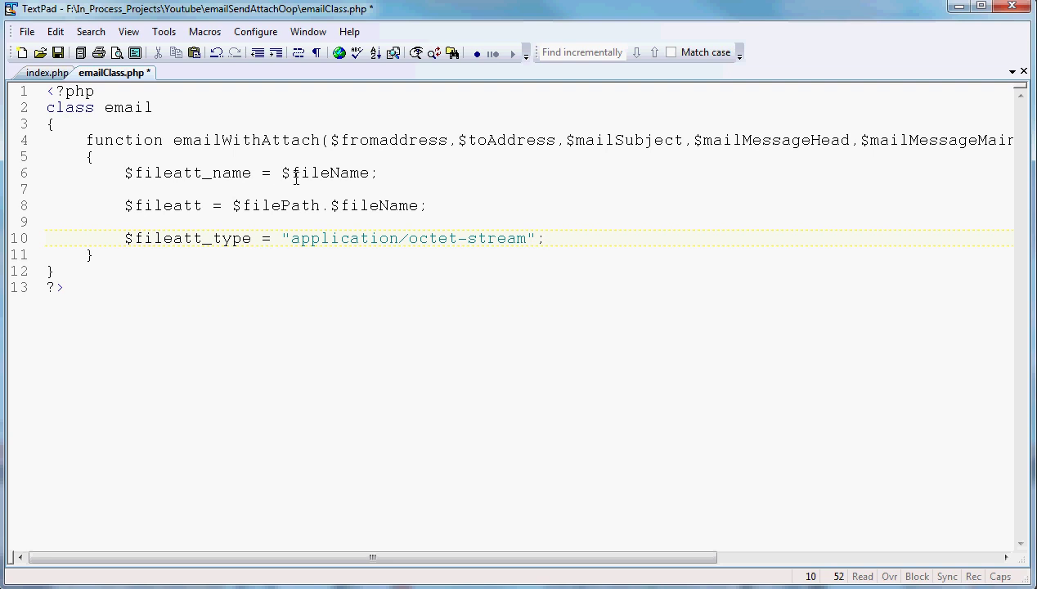
pyautogui.moveTo(793, 147)
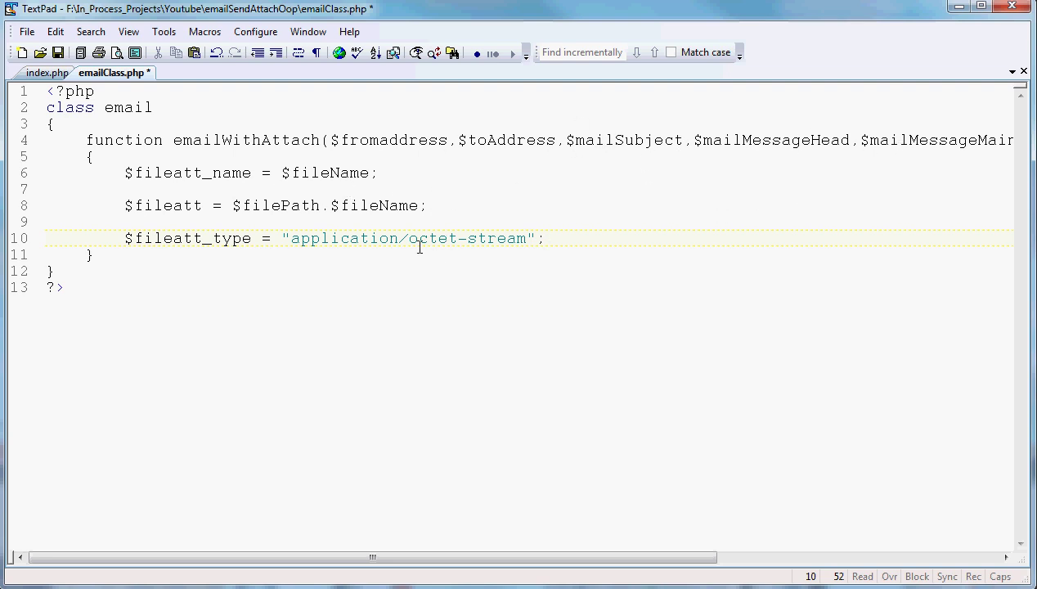
pyautogui.moveTo(290, 220)
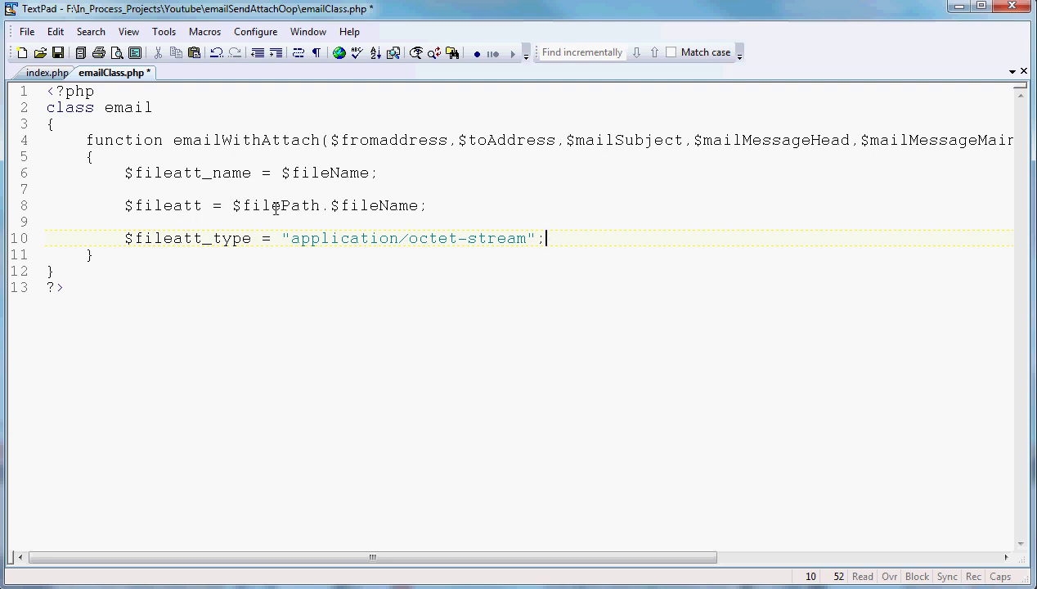
pyautogui.moveTo(498, 522)
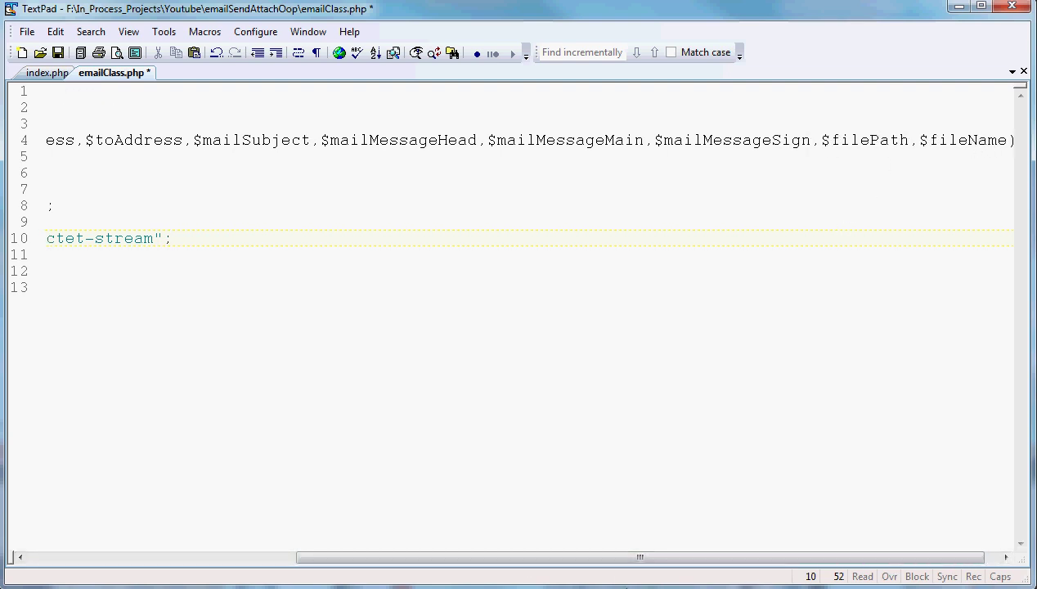
# Highlight octet-stream in the file type, then add $email_from = $fromaddress; on a new line
pyautogui.hscroll(-3)
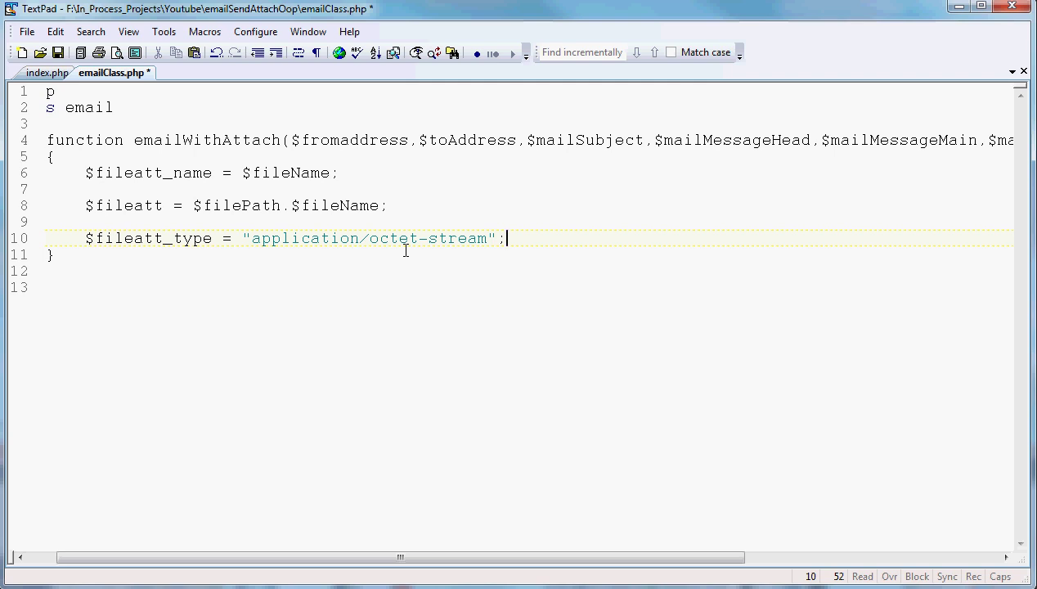
pyautogui.moveTo(363, 249)
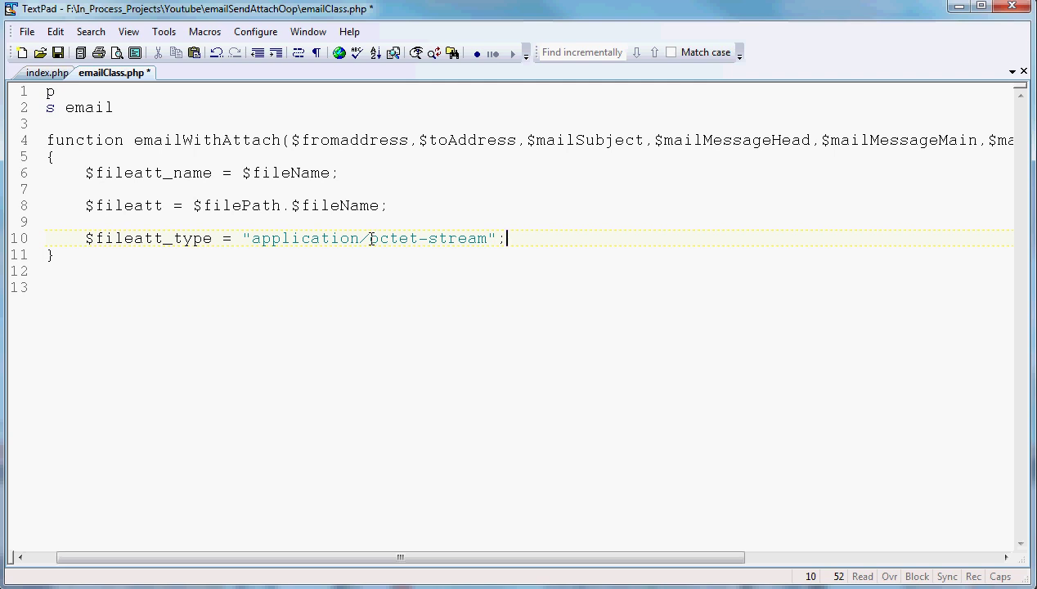
pyautogui.moveTo(370, 238); pyautogui.dragTo(484, 239)
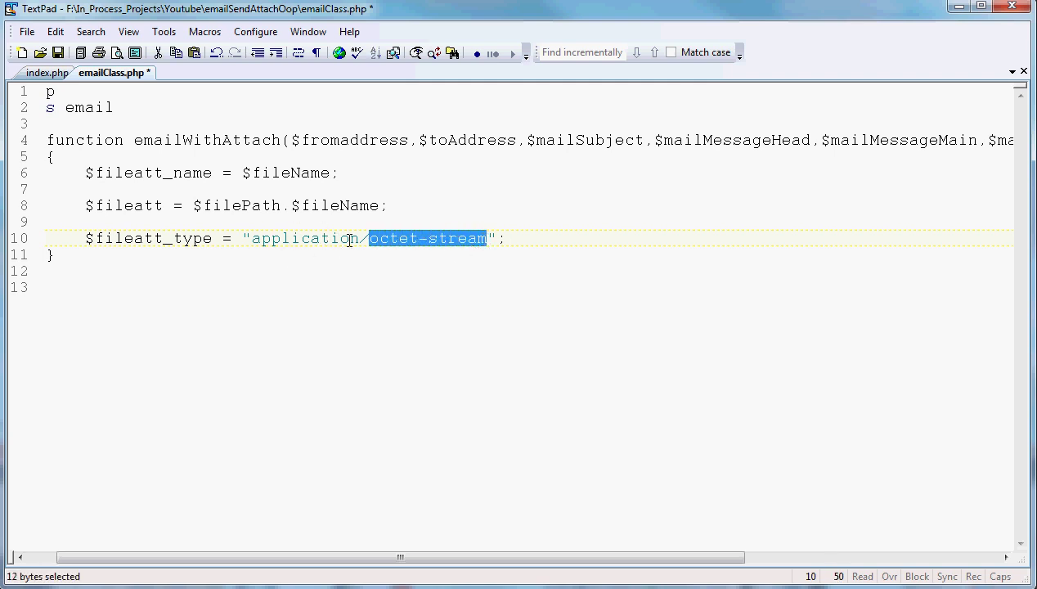
pyautogui.moveTo(412, 248)
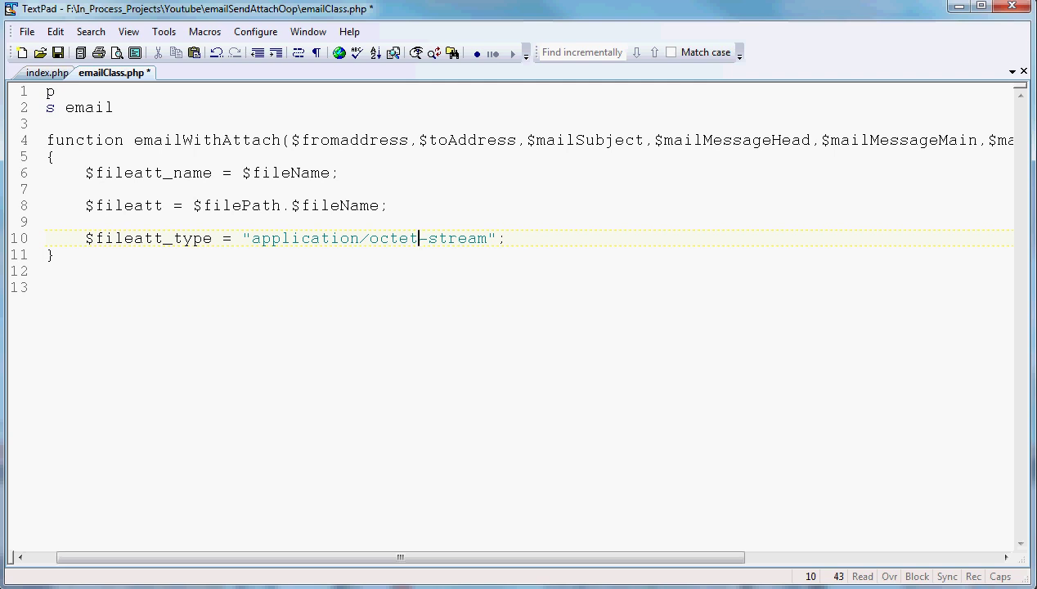
pyautogui.write('$email_from = $fromaddress;')
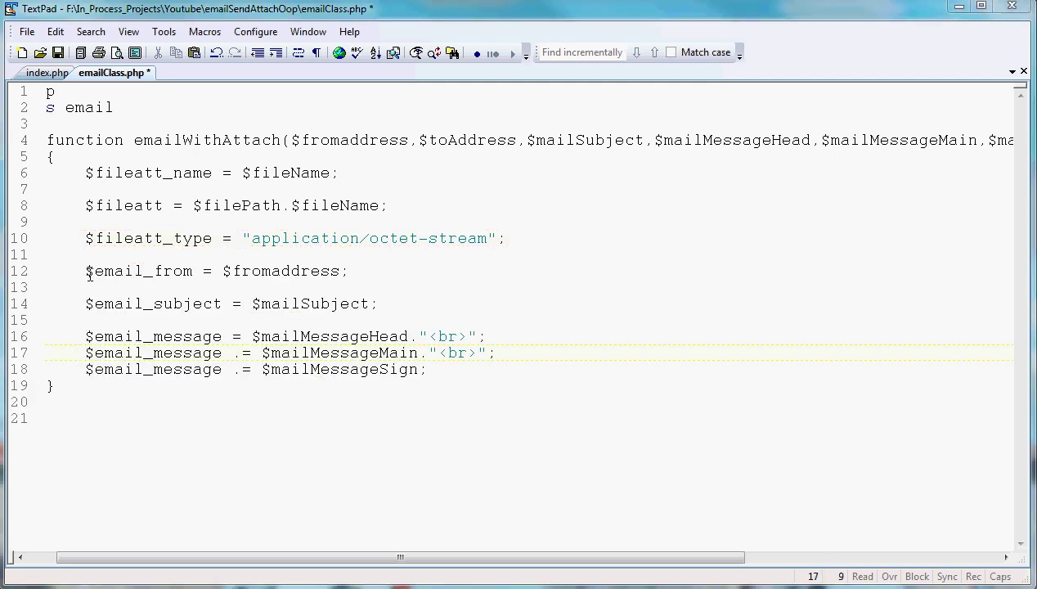
pyautogui.moveTo(303, 278)
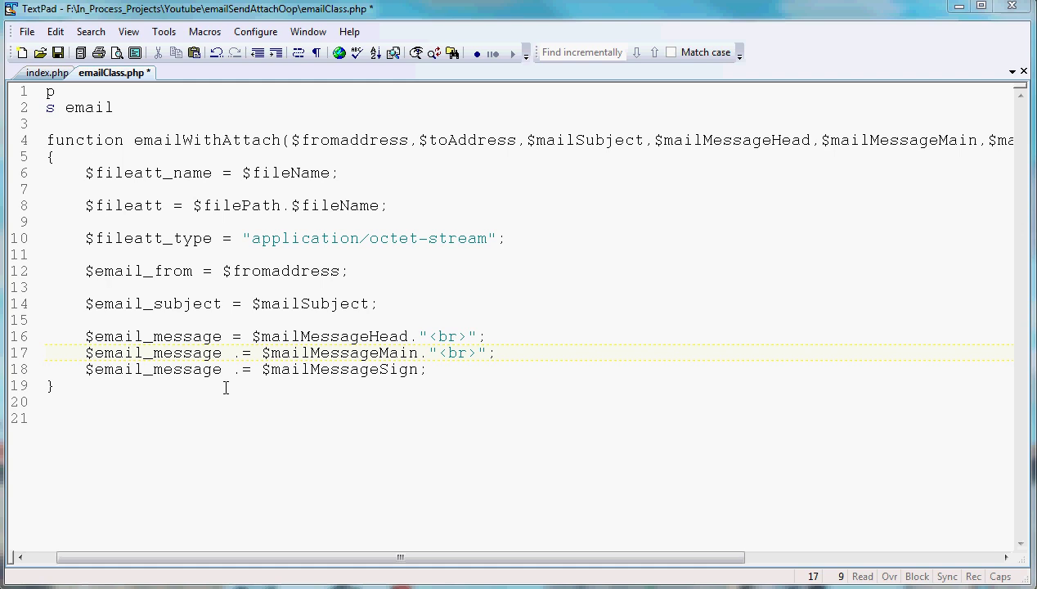
pyautogui.moveTo(199, 206)
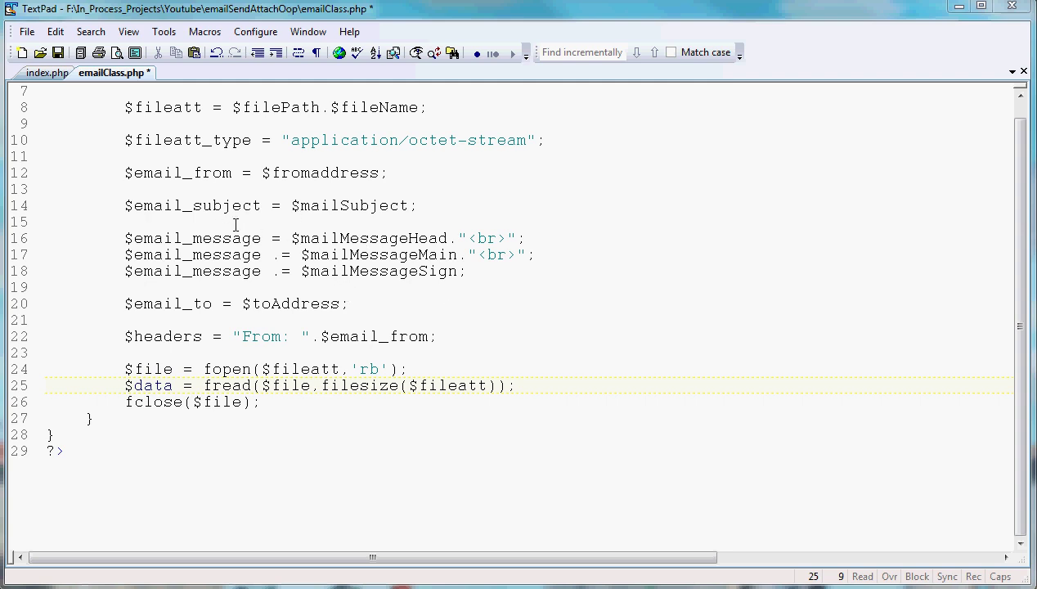
pyautogui.moveTo(141, 276)
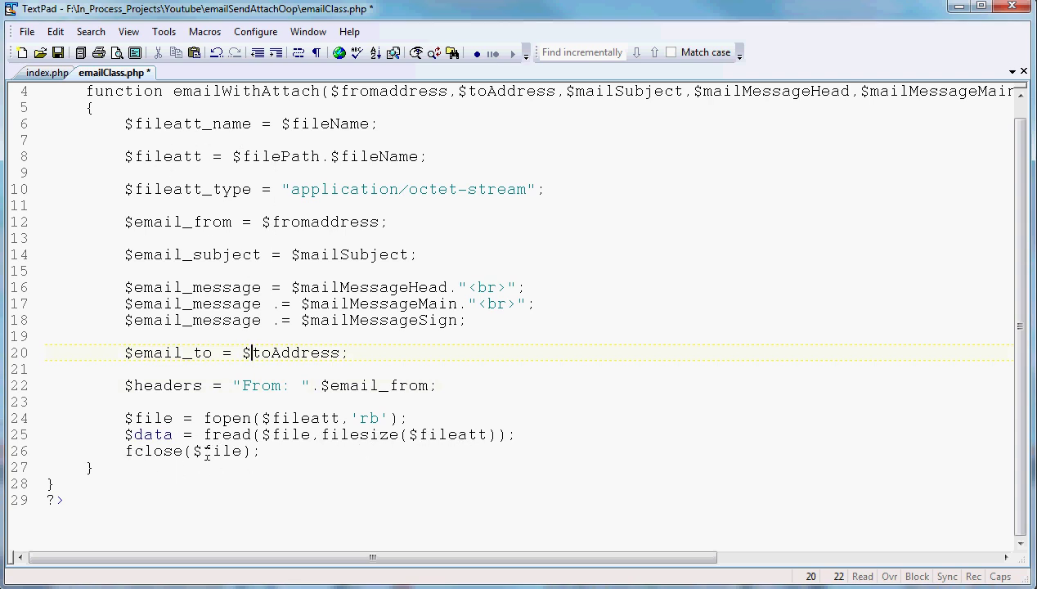
pyautogui.moveTo(193, 435)
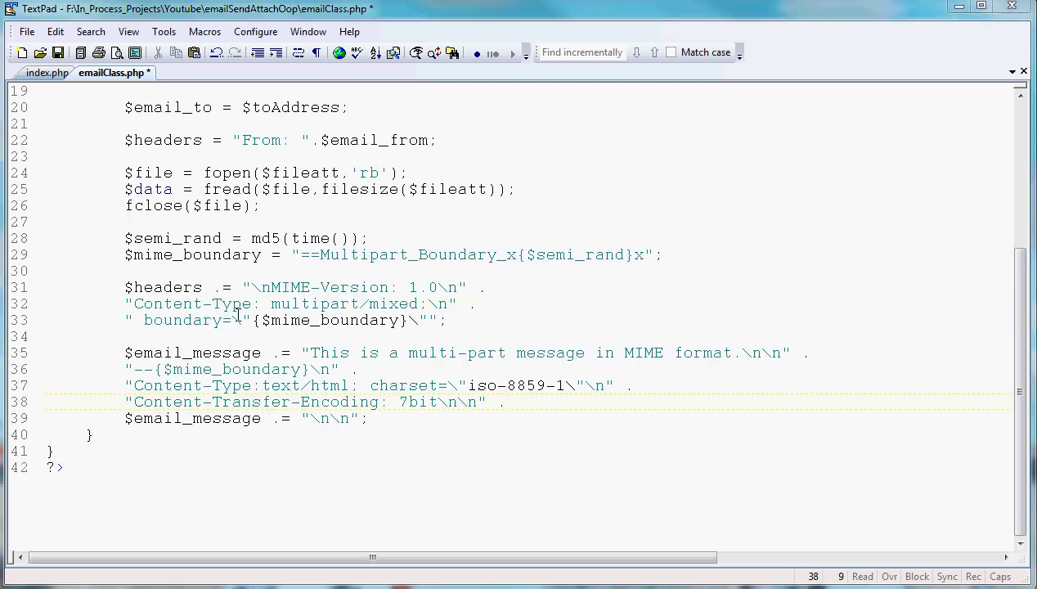
pyautogui.moveTo(307, 275)
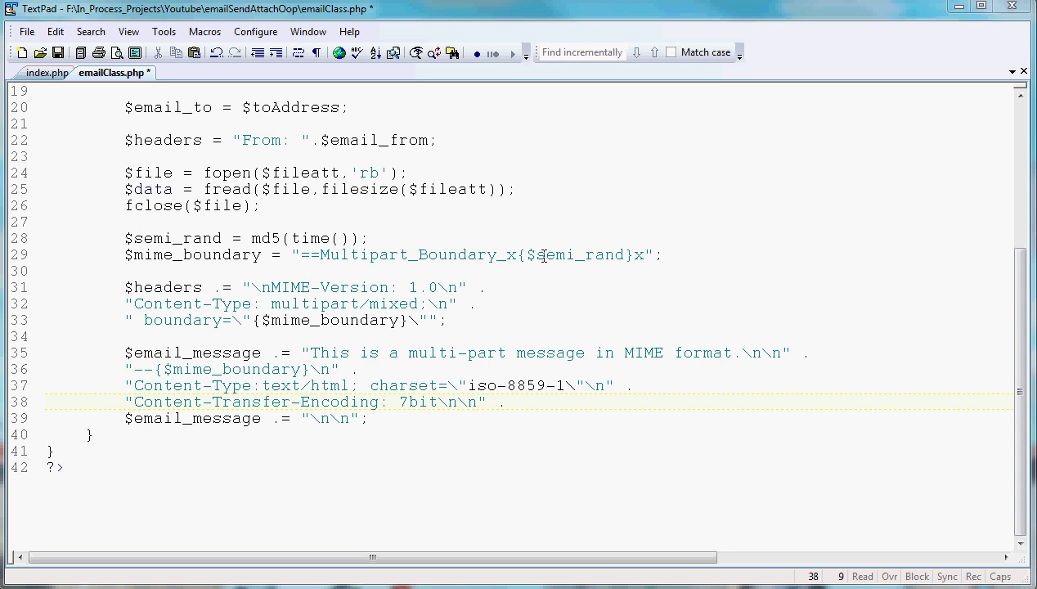
pyautogui.moveTo(533, 265)
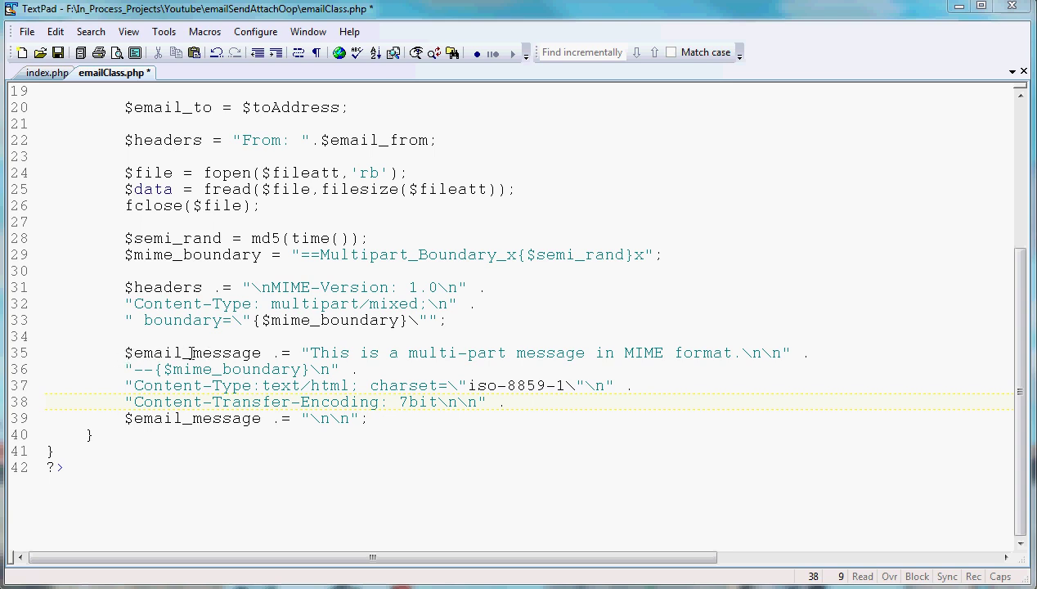
pyautogui.moveTo(314, 352)
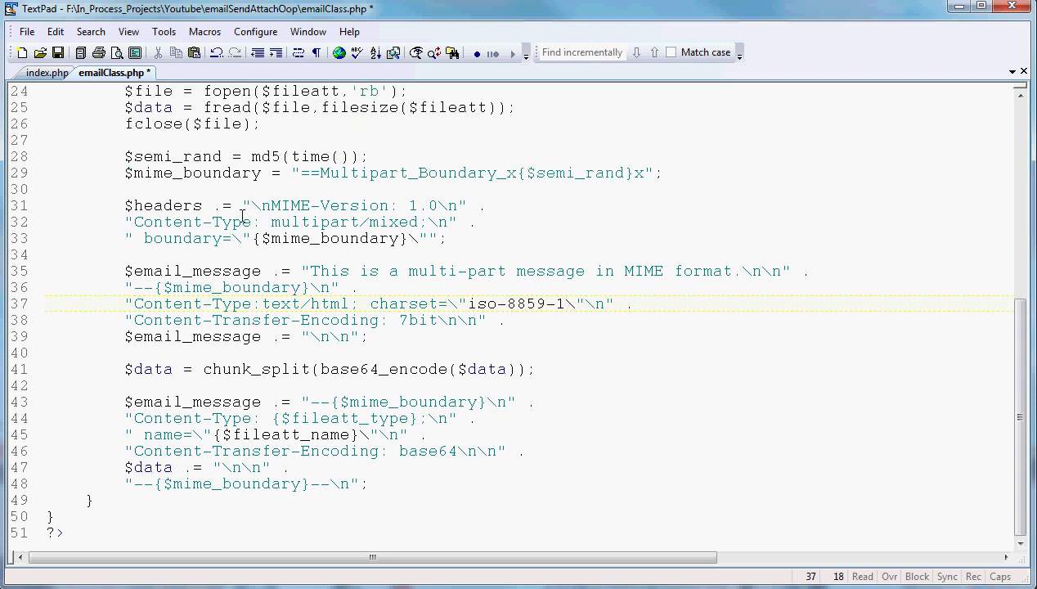
# Scroll through the base64 attachment part and closing MIME boundary to review them
pyautogui.scroll(3)
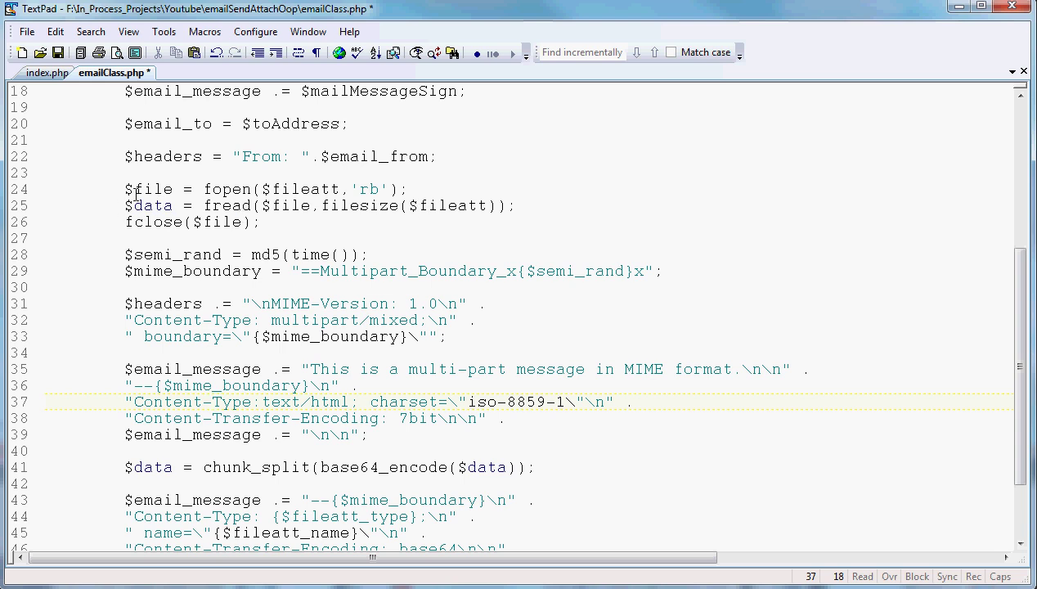
pyautogui.moveTo(232, 206)
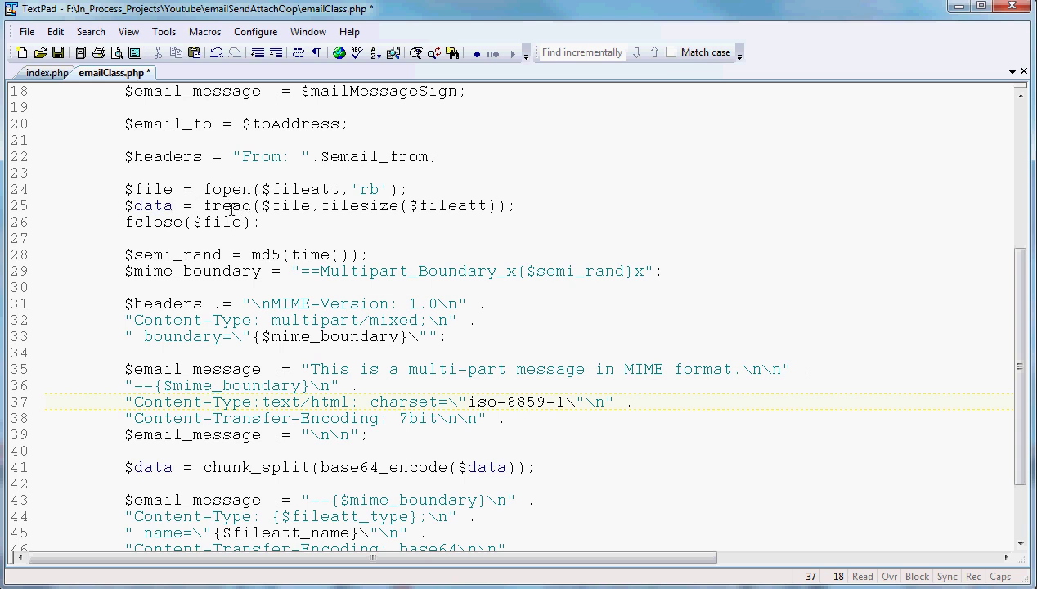
pyautogui.scroll(-3)
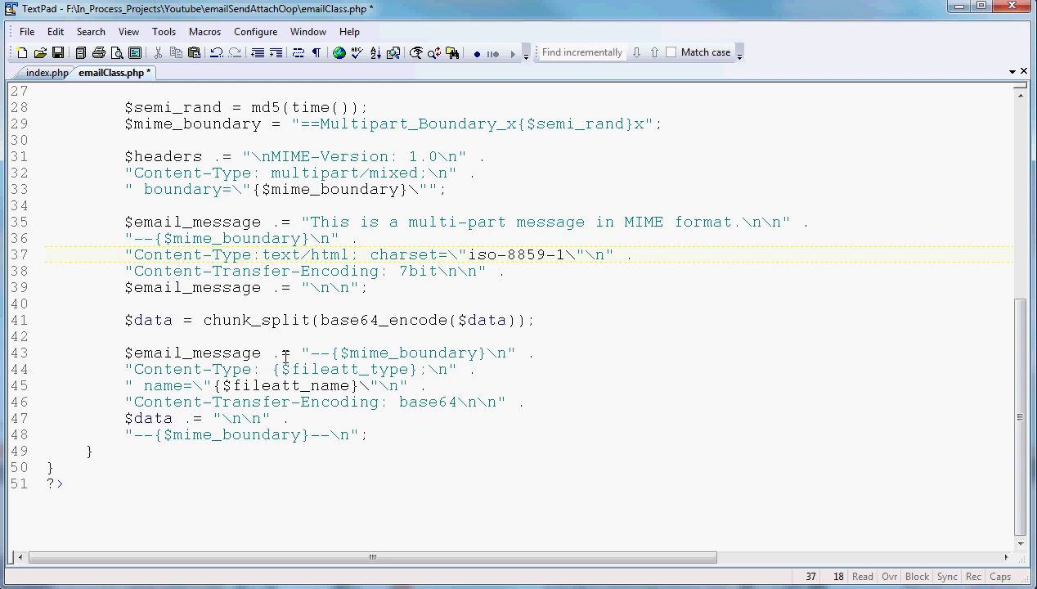
pyautogui.moveTo(271, 353)
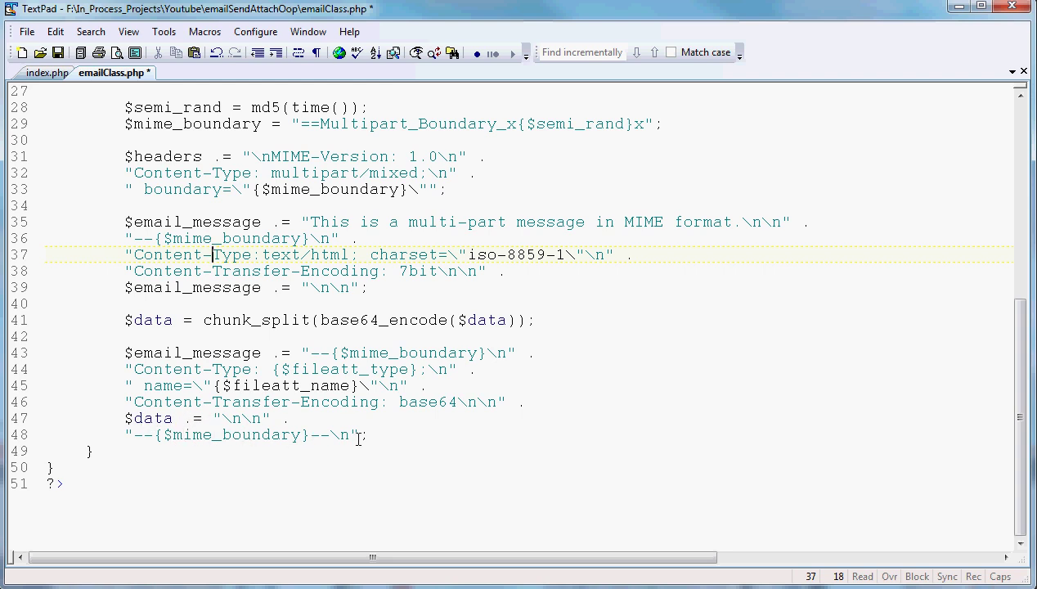
pyautogui.moveTo(327, 435)
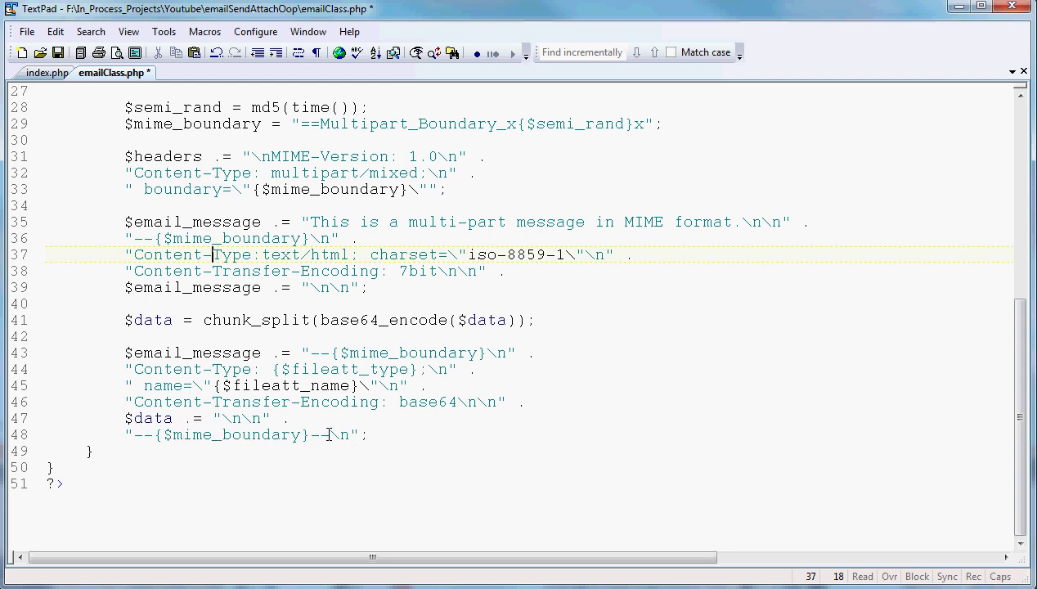
pyautogui.moveTo(380, 418)
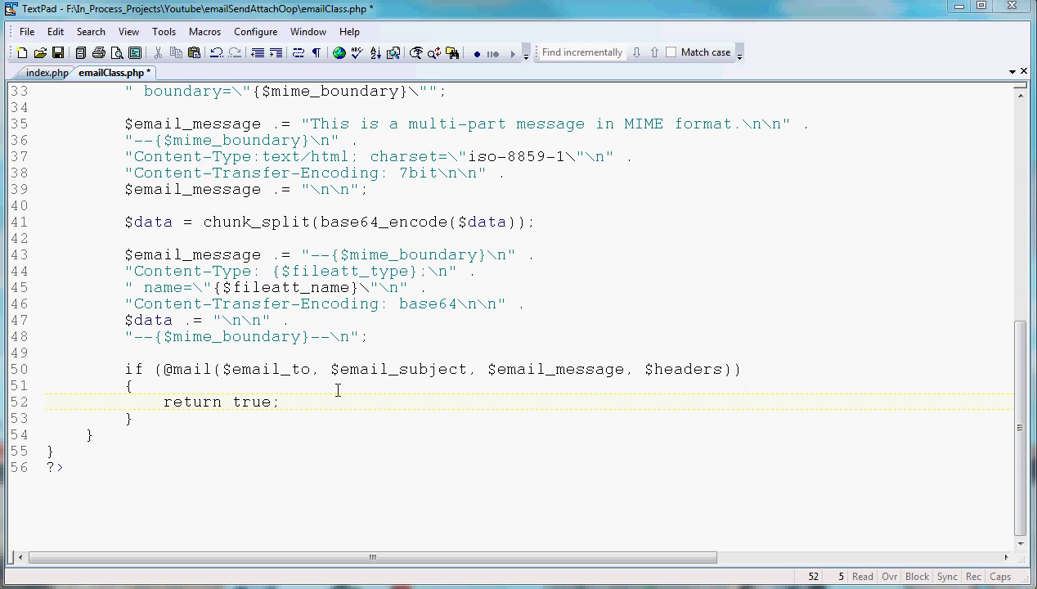
pyautogui.moveTo(458, 378)
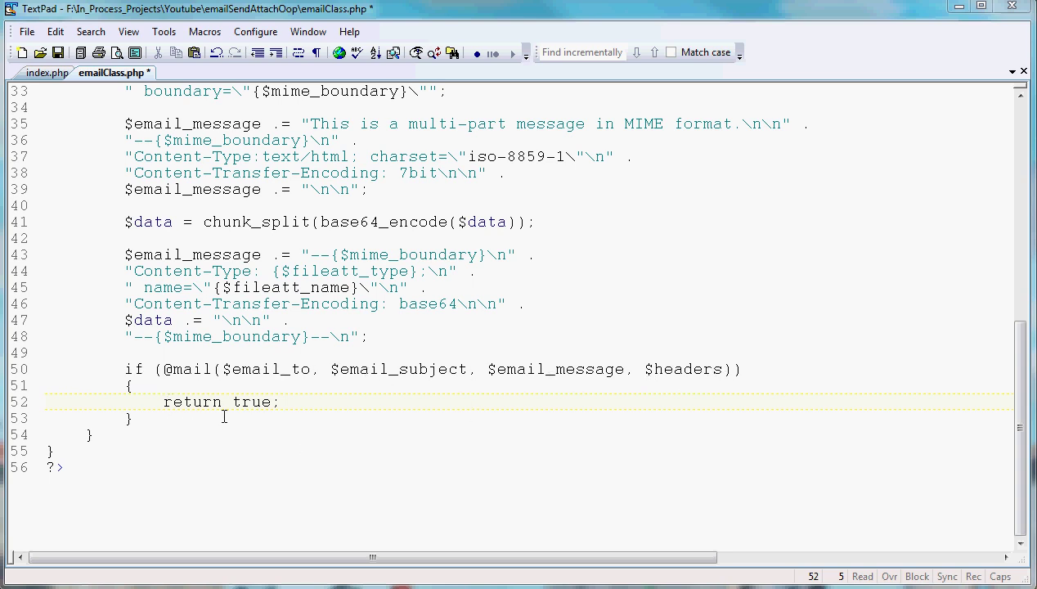
pyautogui.moveTo(232, 408)
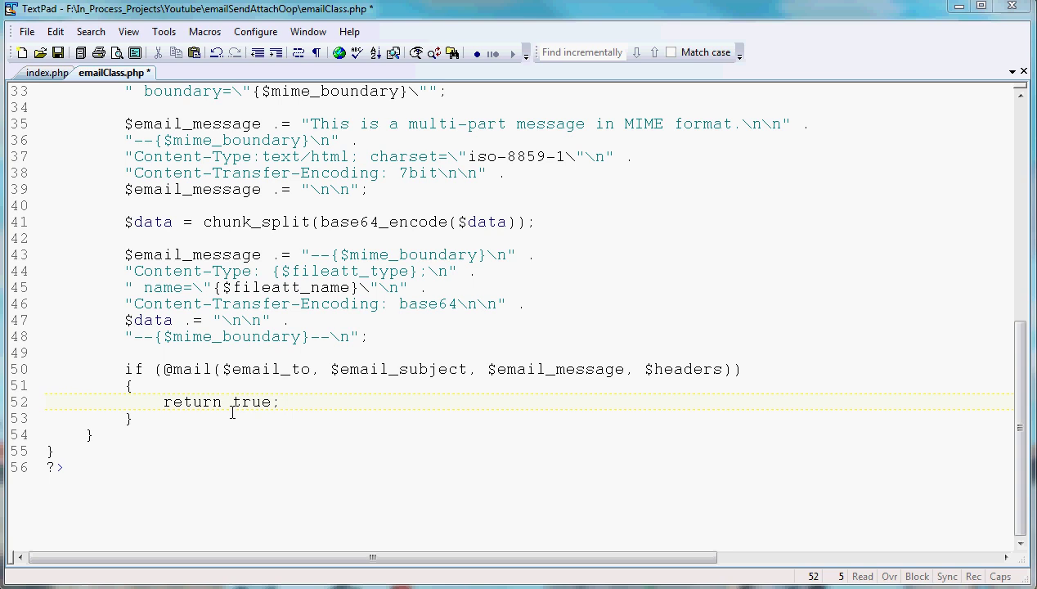
pyautogui.click(161, 402)
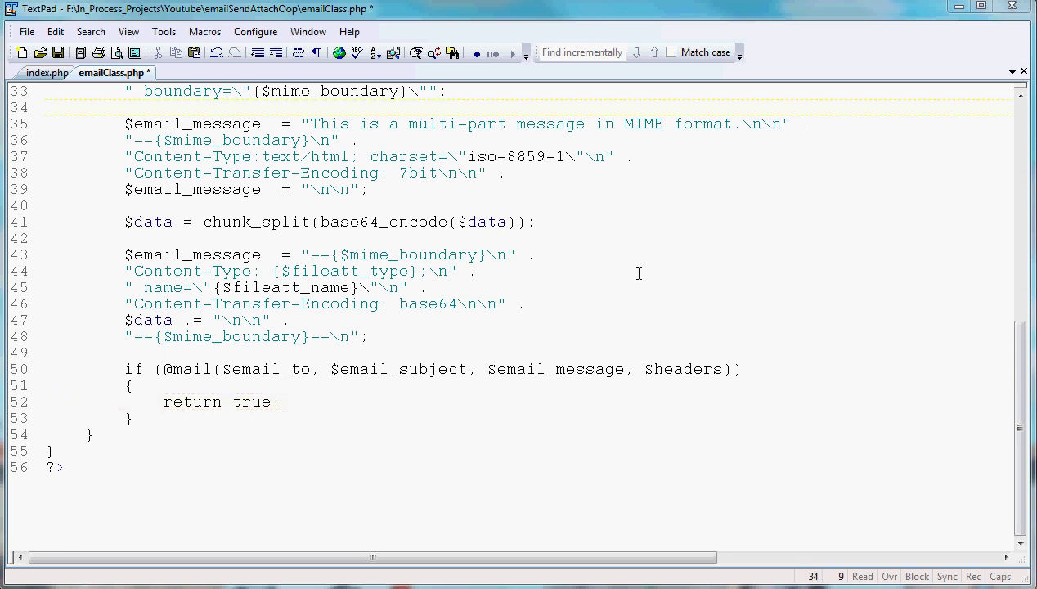
pyautogui.moveTo(355, 256)
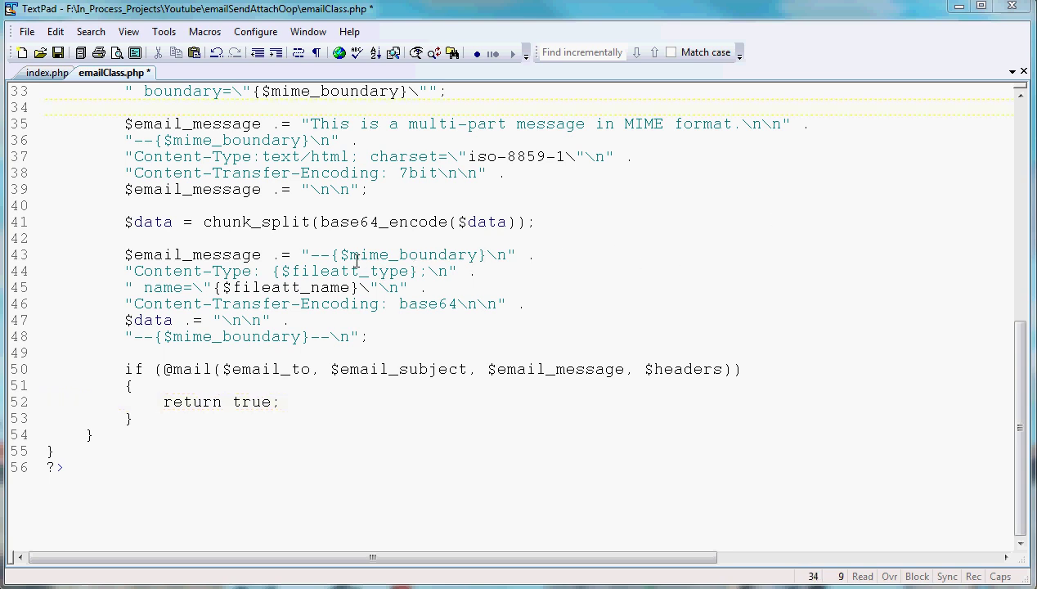